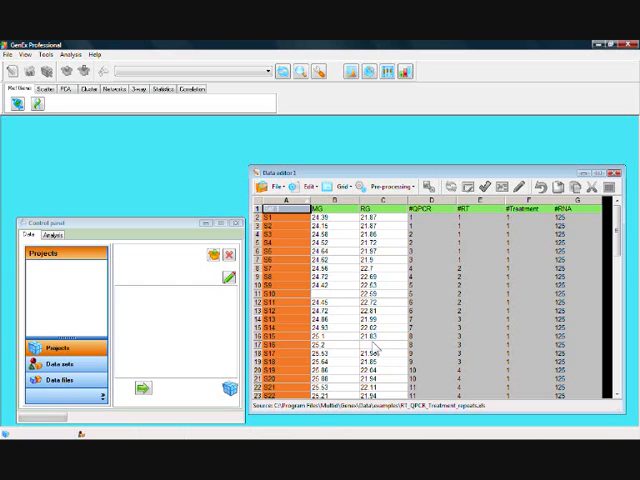
mouse_move(403, 250)
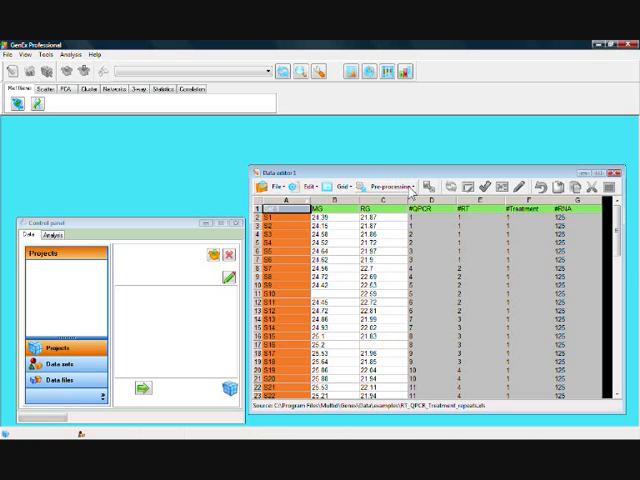
Show the Data editor's Pre-processing menu of operations for the loaded qPCR dataset.
left_click(389, 186)
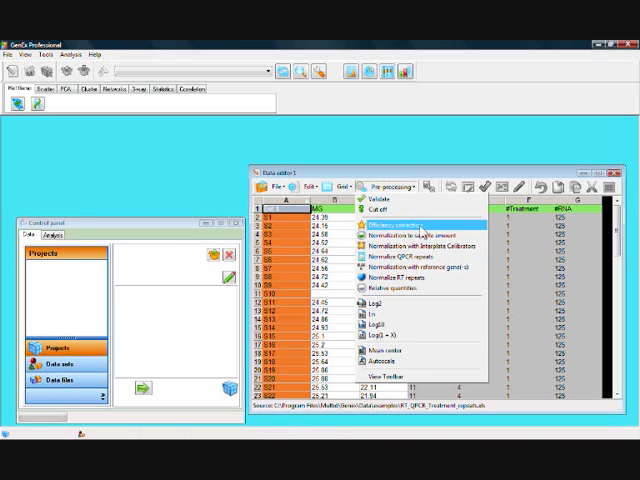
Apply efficiency correction to the Cq values of the MG and RG gene columns.
left_click(375, 224)
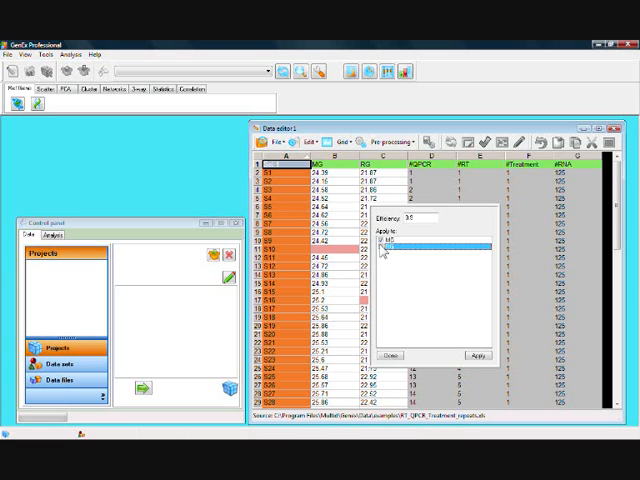
mouse_move(392, 252)
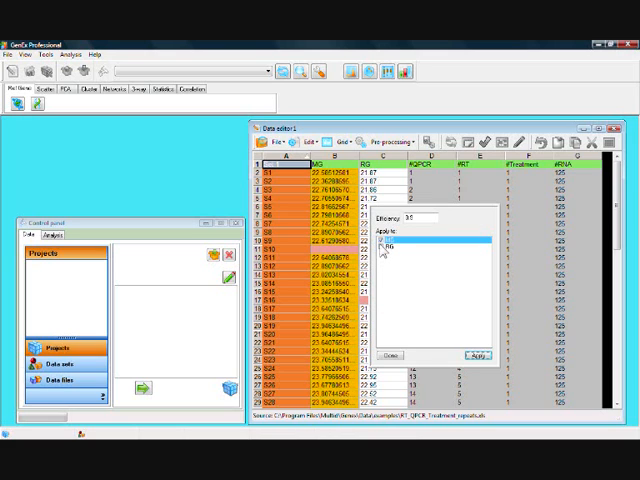
left_click(390, 245)
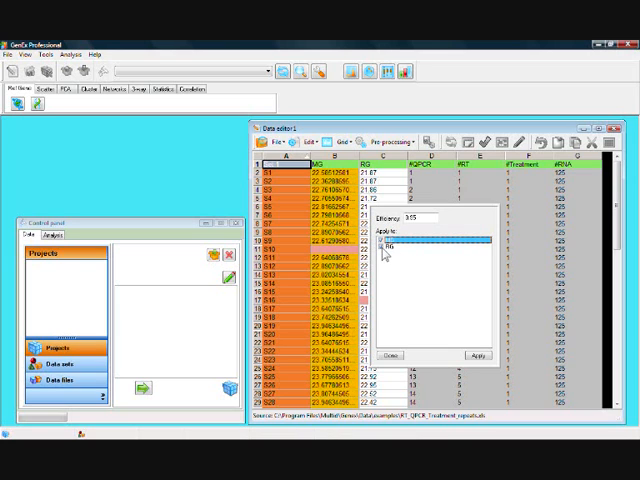
mouse_move(480, 372)
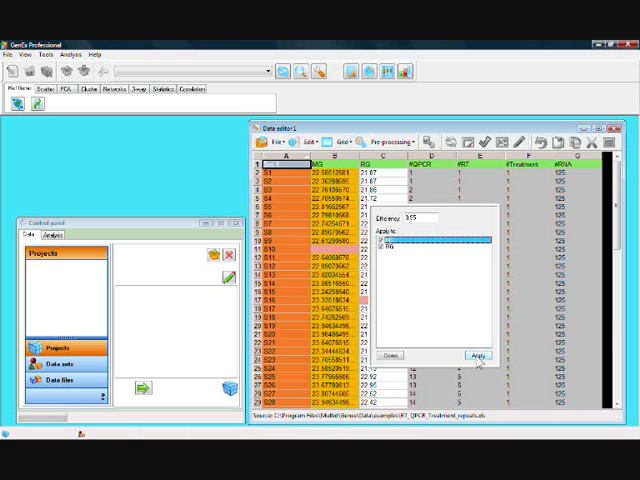
left_click(480, 356)
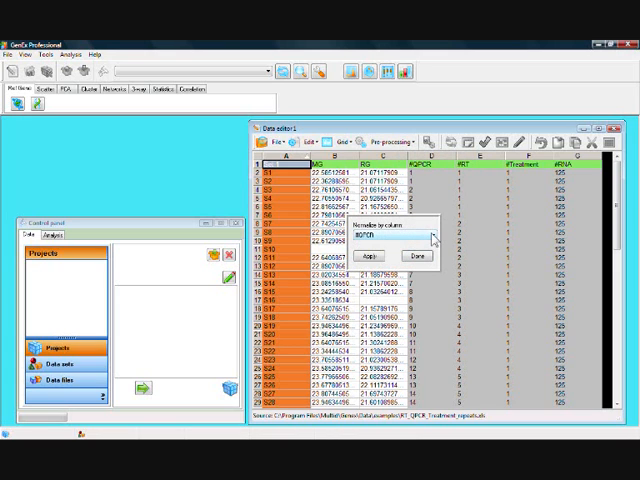
Apply the Normalize QPCR repeats averaging to collapse qPCR repeats into single values.
left_click(429, 238)
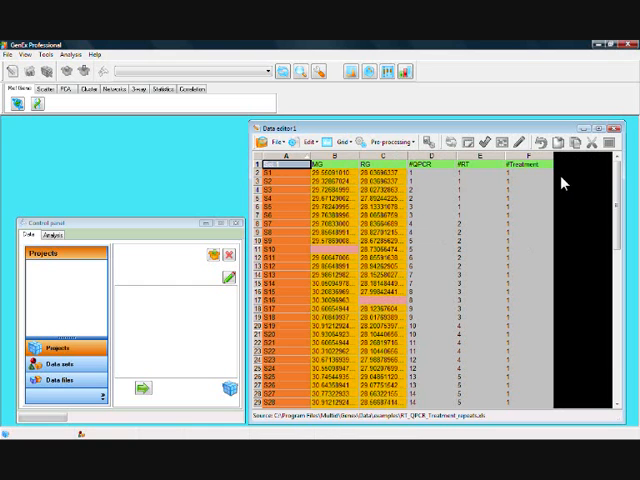
mouse_move(580, 270)
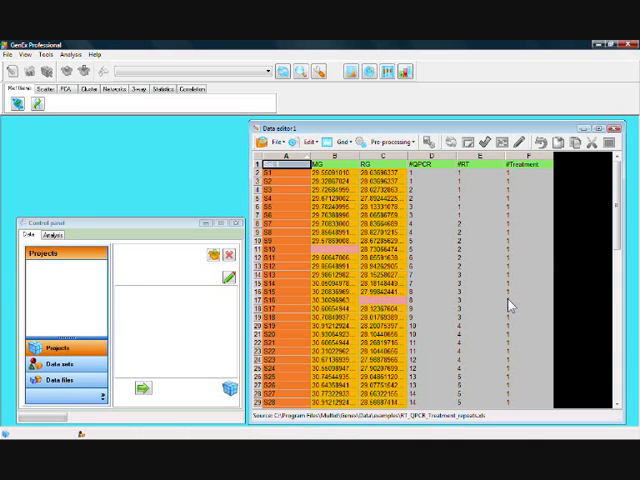
mouse_move(510, 308)
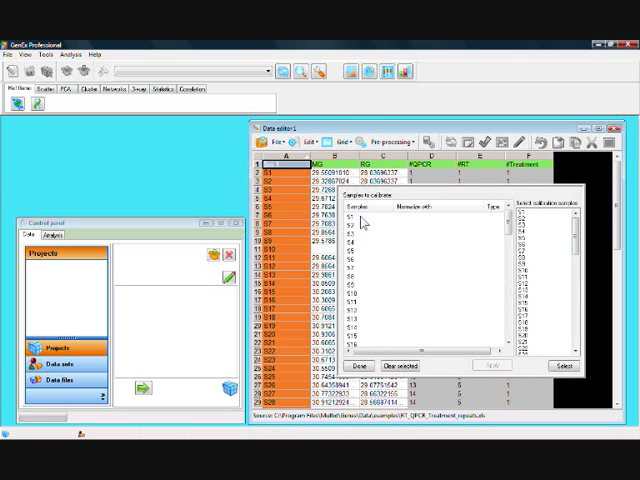
Calibrate the sample groups against interplate calibrators IC 1-36 and IC 37-72.
left_click(360, 220)
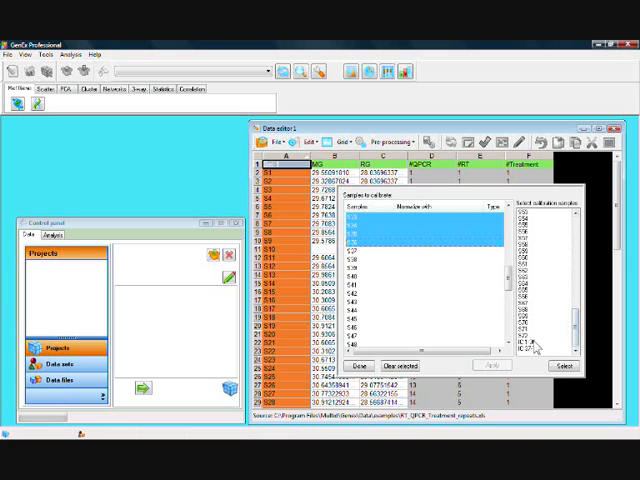
left_click(562, 366)
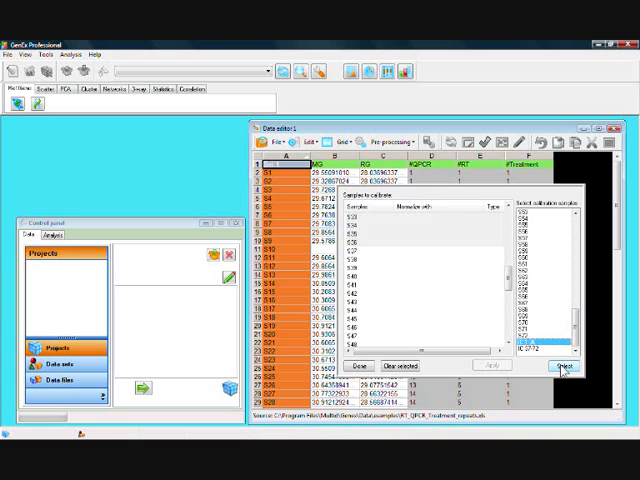
left_click(564, 365)
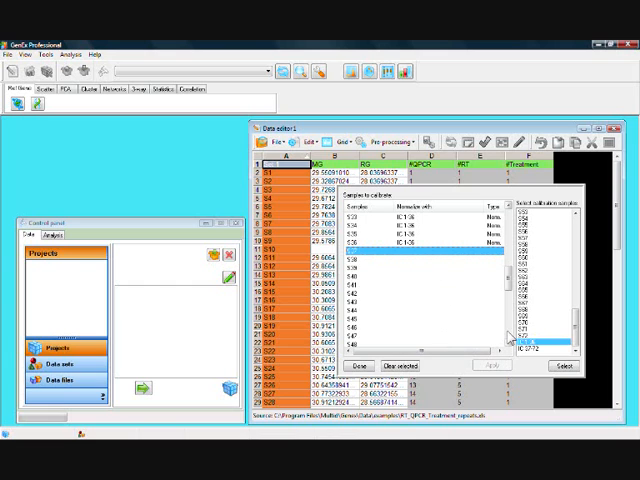
scroll("down", 3)
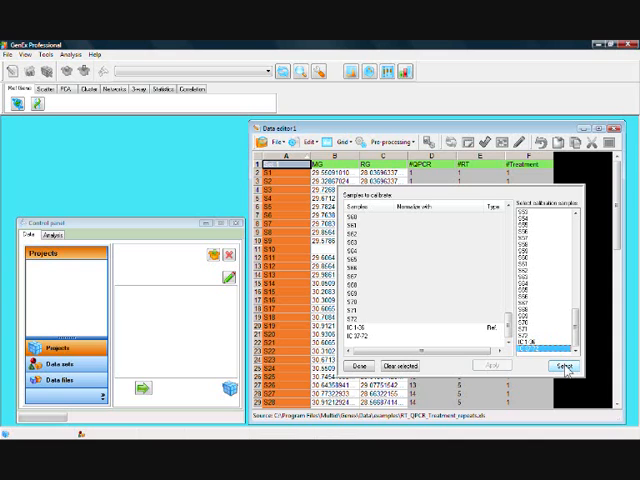
left_click(563, 365)
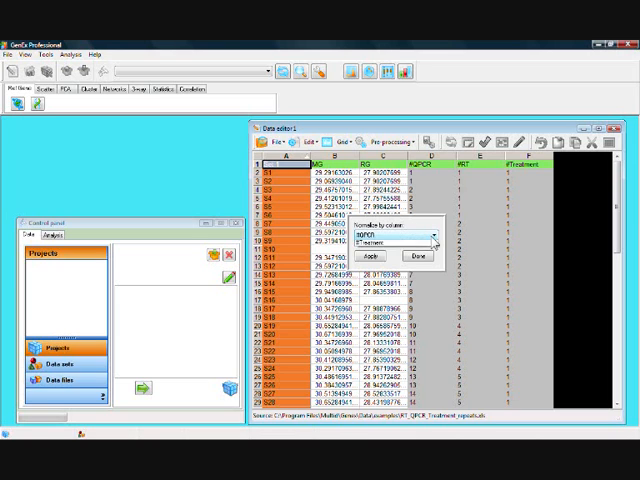
Apply averaging of the RT repeats in the Normalize by column dialog.
left_click(436, 234)
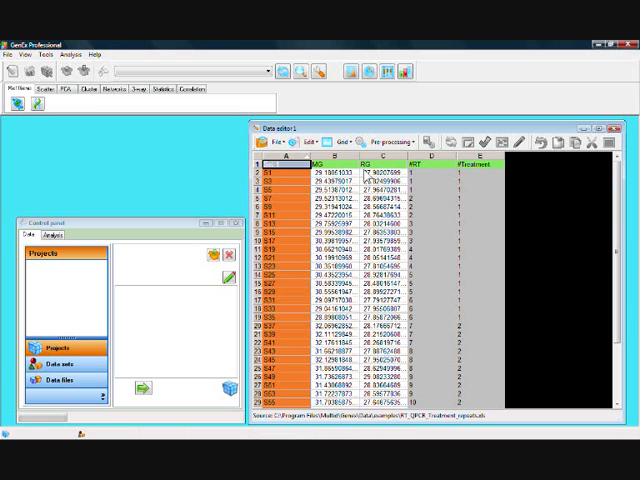
mouse_move(355, 338)
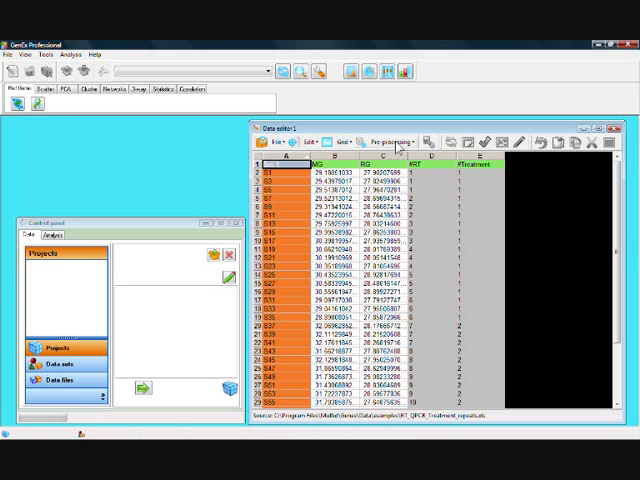
Normalize the MG gene against reference gene RG.
left_click(390, 140)
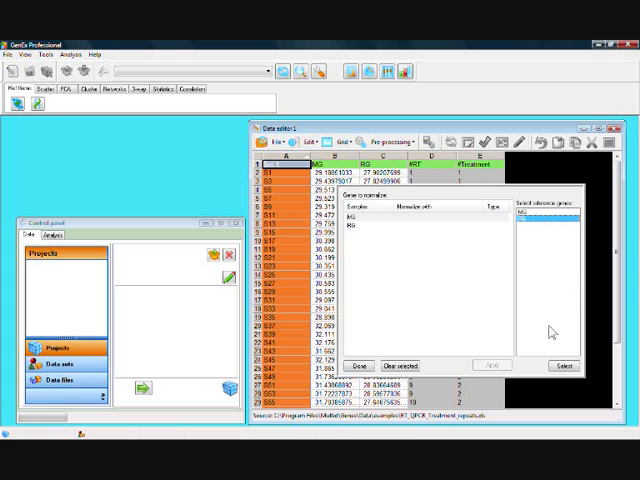
left_click(563, 365)
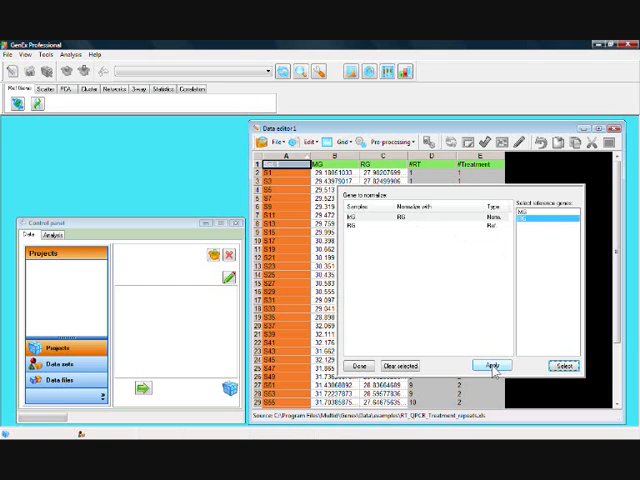
left_click(491, 364)
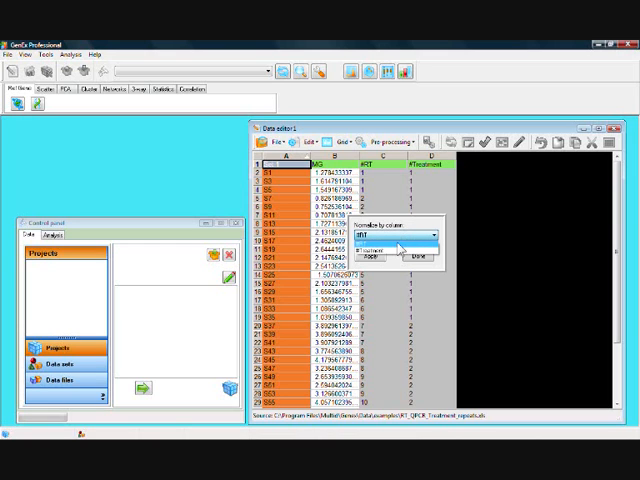
Average the RT repeats using #RT as the normalize-by column.
left_click(398, 245)
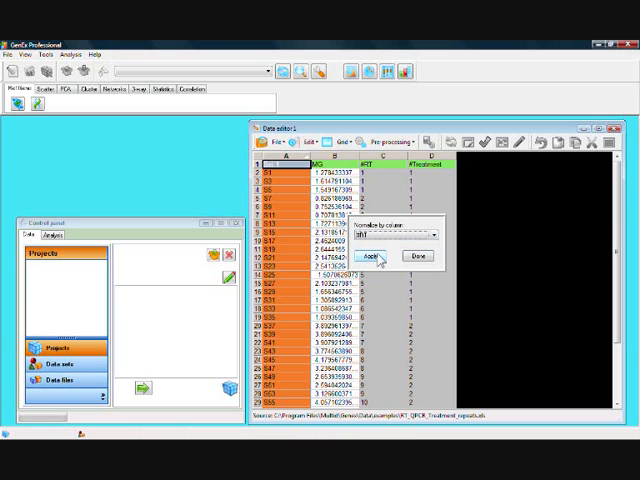
left_click(383, 256)
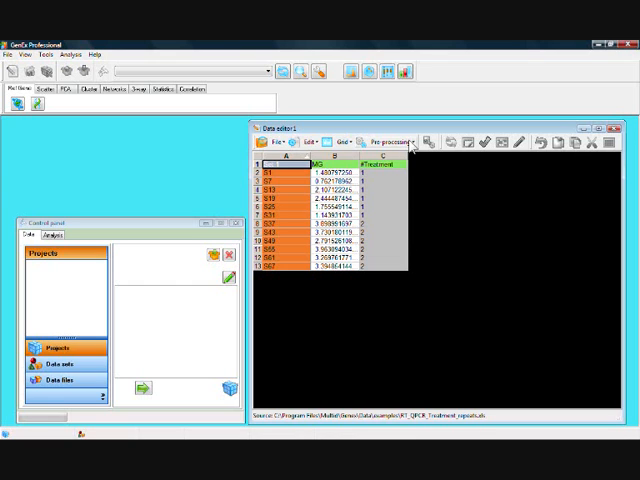
left_click(388, 141)
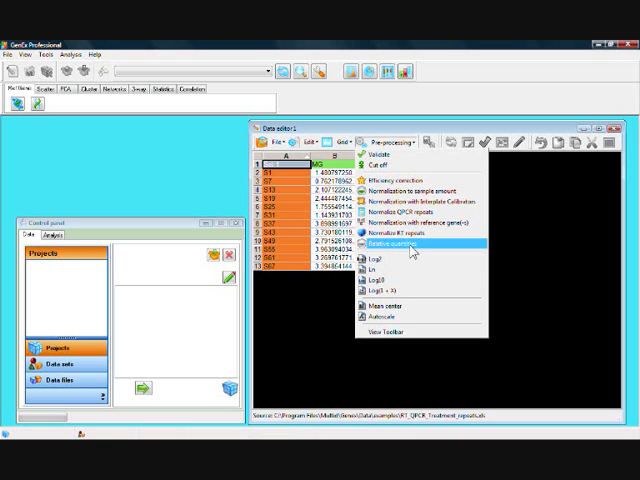
Convert MG values to relative quantities with the maximum sample as 1.
left_click(390, 248)
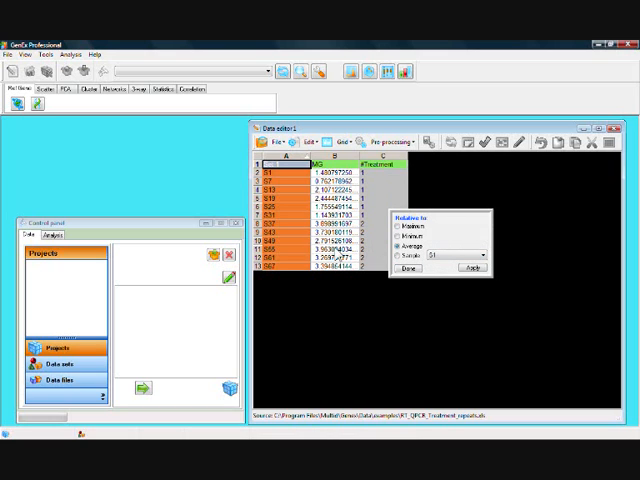
mouse_move(338, 253)
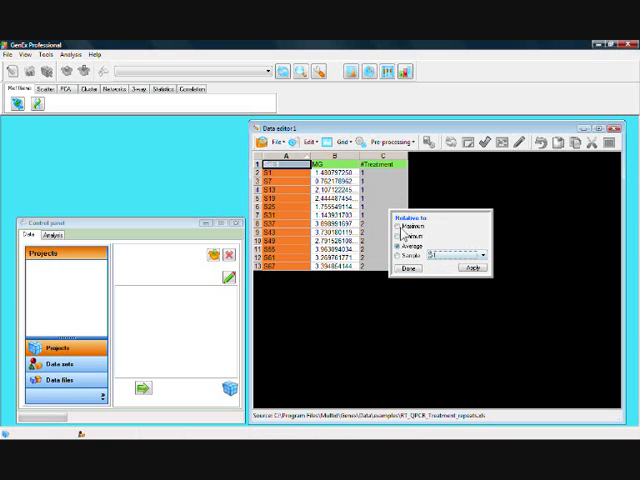
left_click(400, 233)
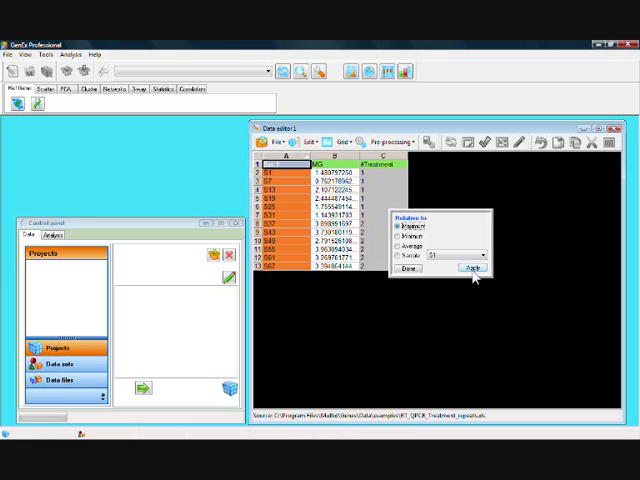
left_click(472, 267)
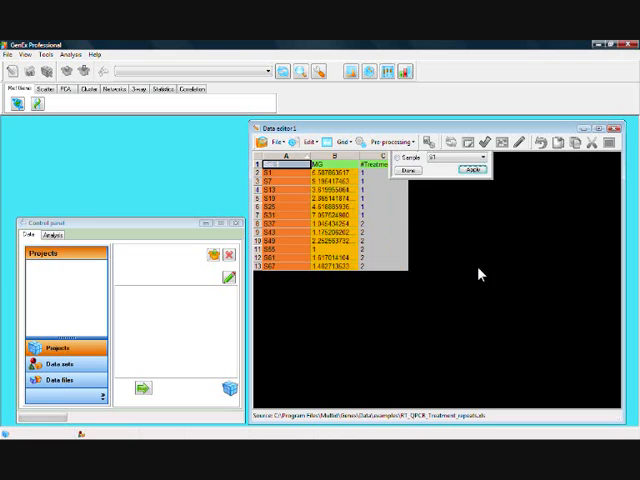
left_click(472, 170)
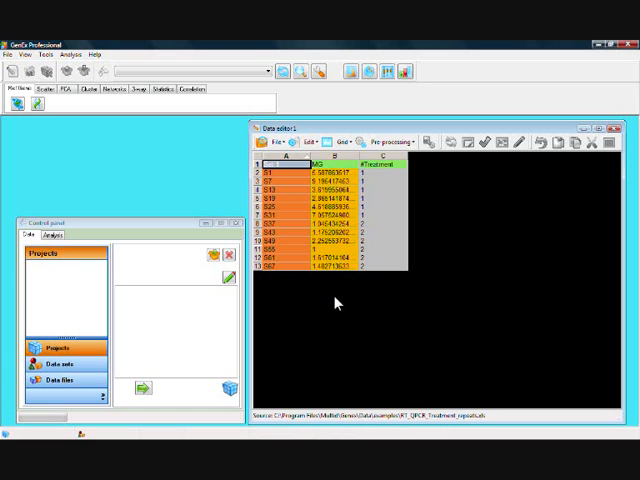
mouse_move(322, 299)
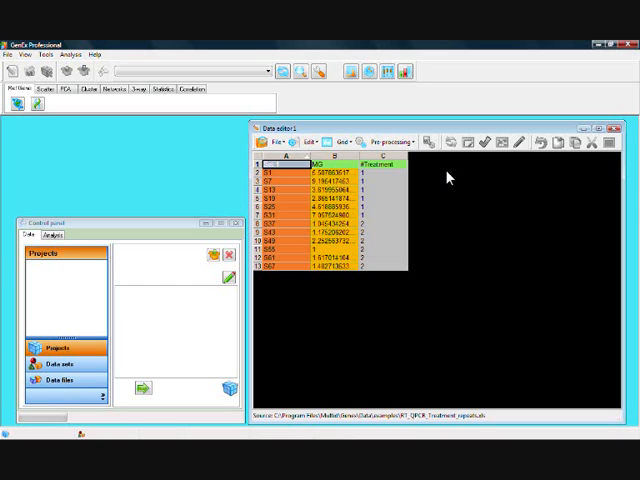
mouse_move(411, 160)
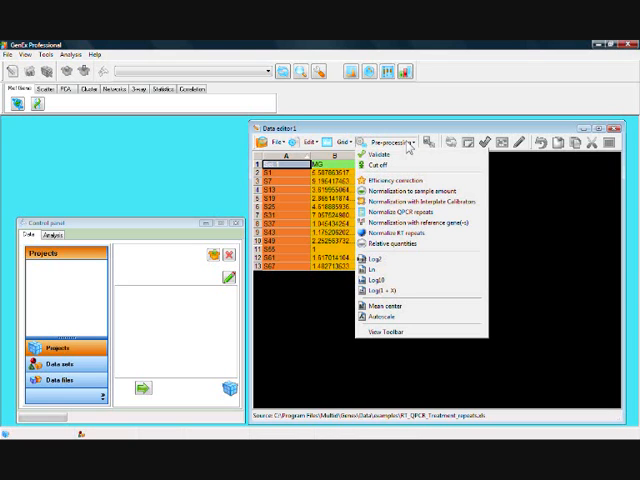
mouse_move(380, 298)
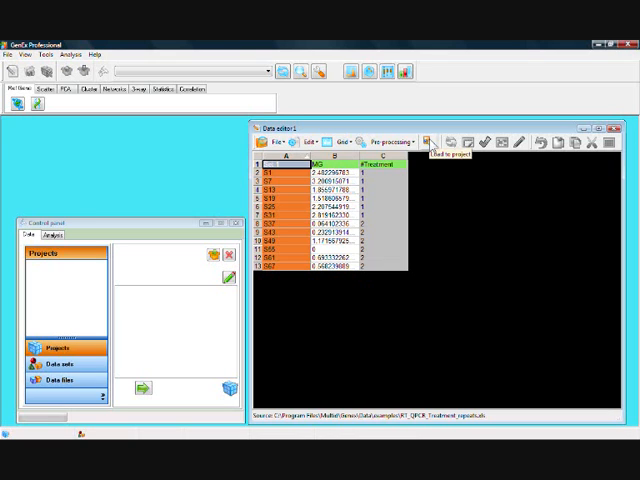
Return the data to the project, saving it as preprocessing_tutorial.mdf.
left_click(424, 141)
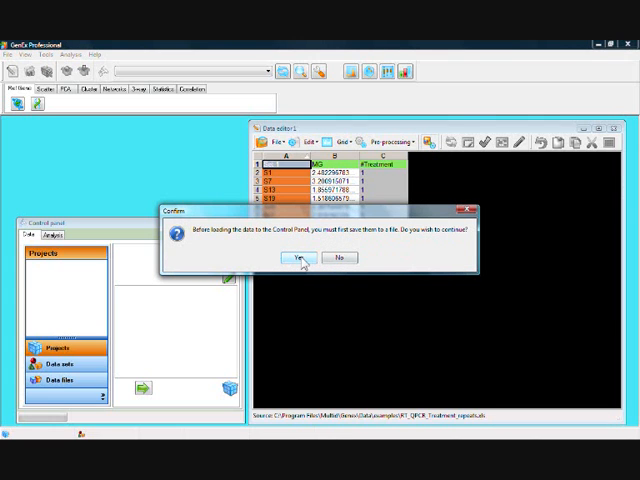
left_click(306, 257)
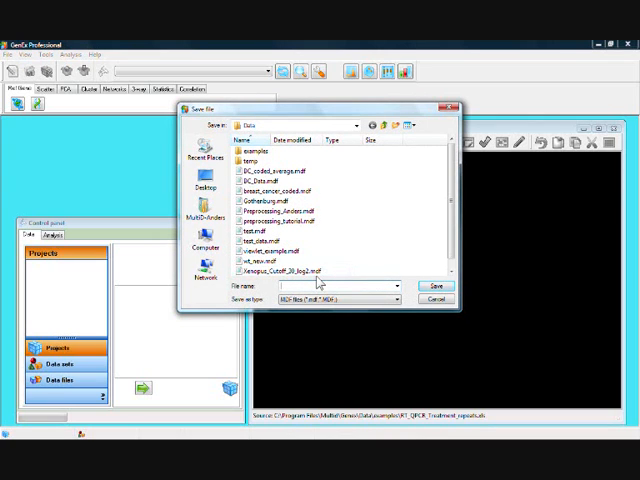
type("pre")
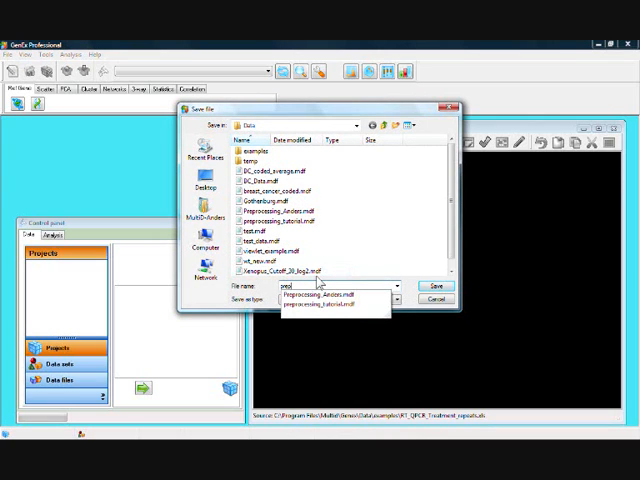
type("preprocessing")
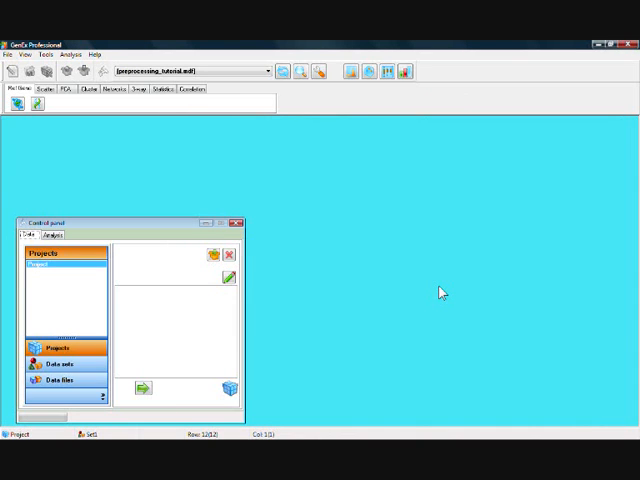
mouse_move(437, 289)
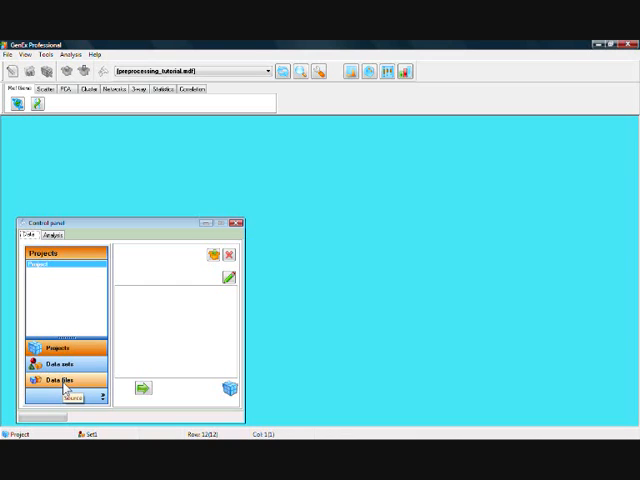
Open the Control panel's Data files section listing preprocessing_tutorial.mdf as the source.
left_click(63, 381)
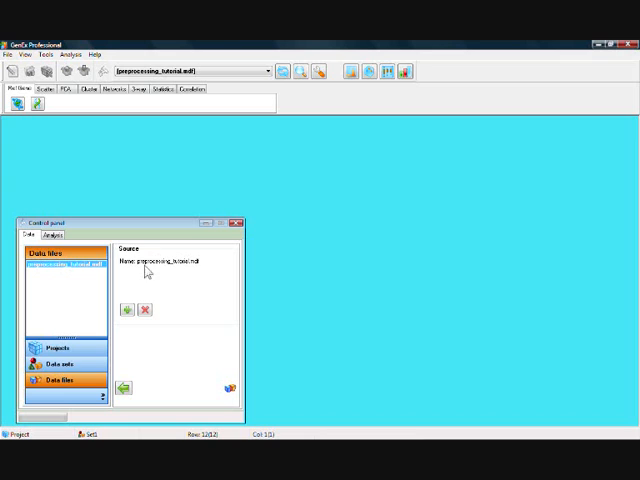
mouse_move(389, 281)
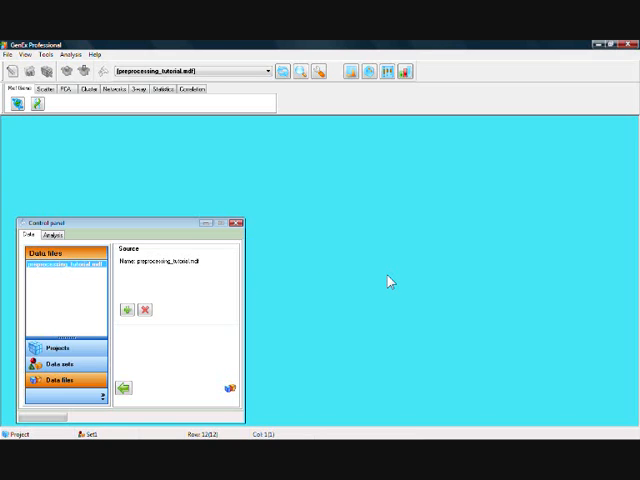